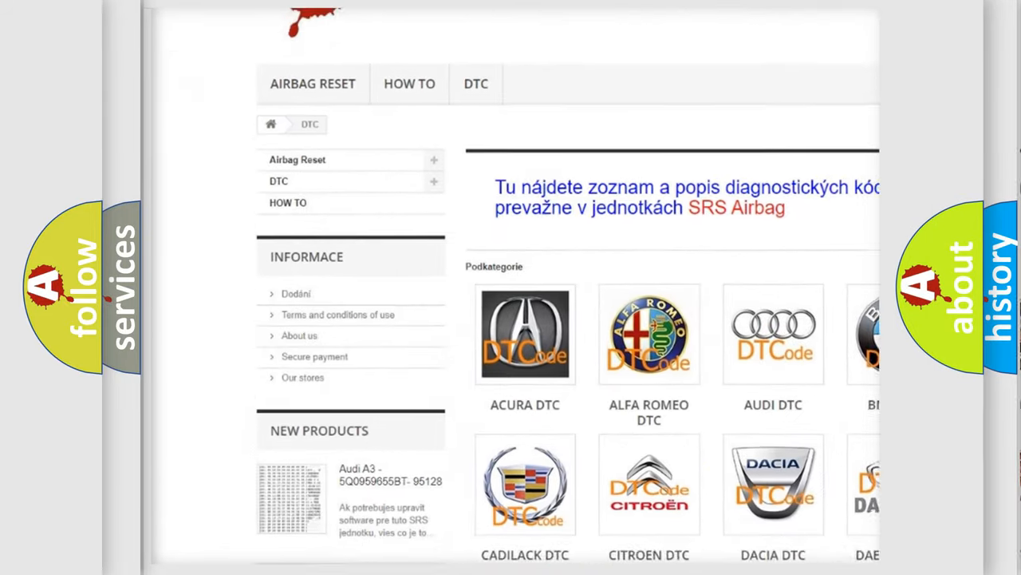
{"action": "scroll", "scroll_direction": "down", "scroll_amount": 3}
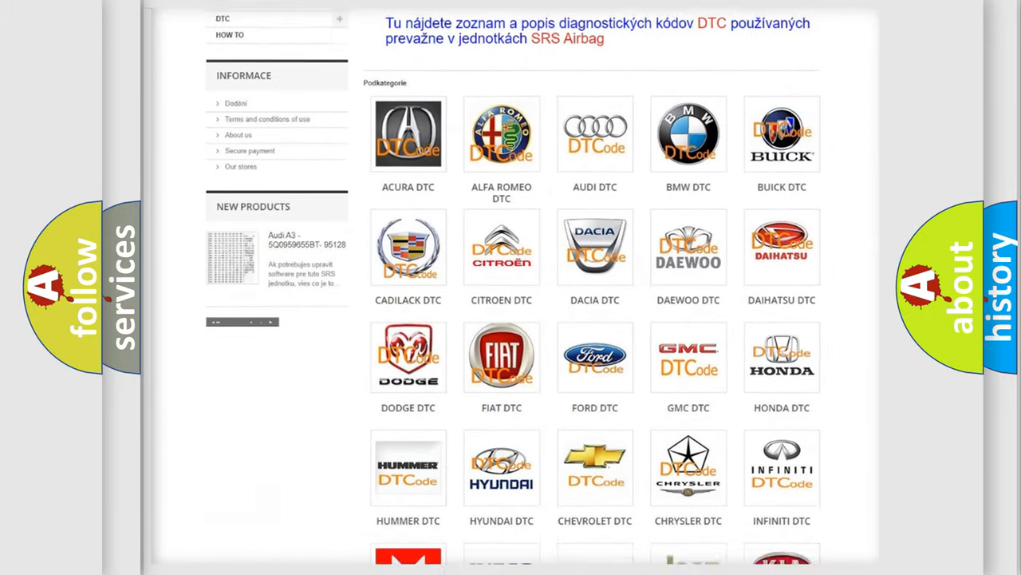
{"action": "scroll", "scroll_direction": "down", "scroll_amount": 3}
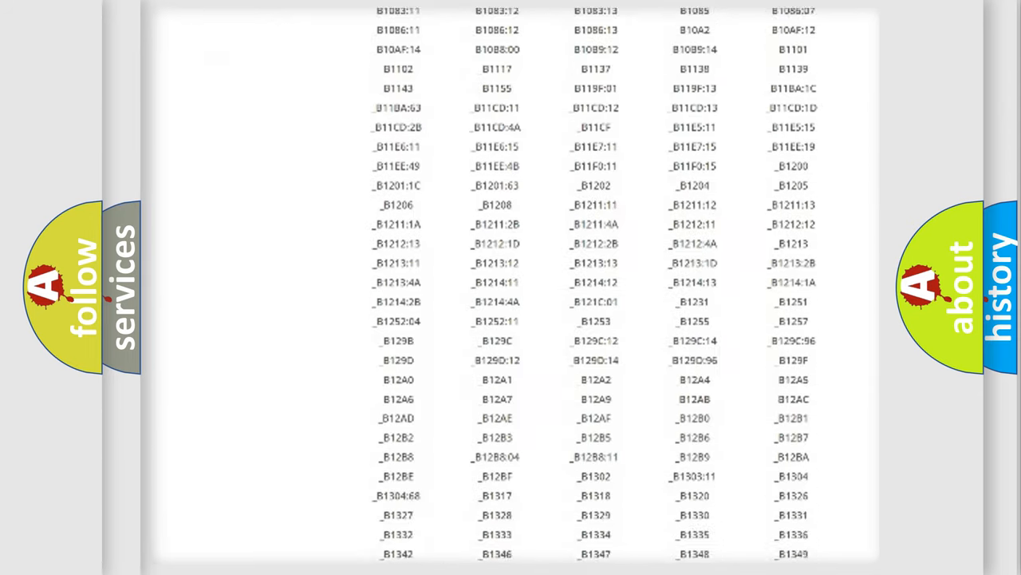
{"action": "scroll", "scroll_direction": "down", "scroll_amount": 3}
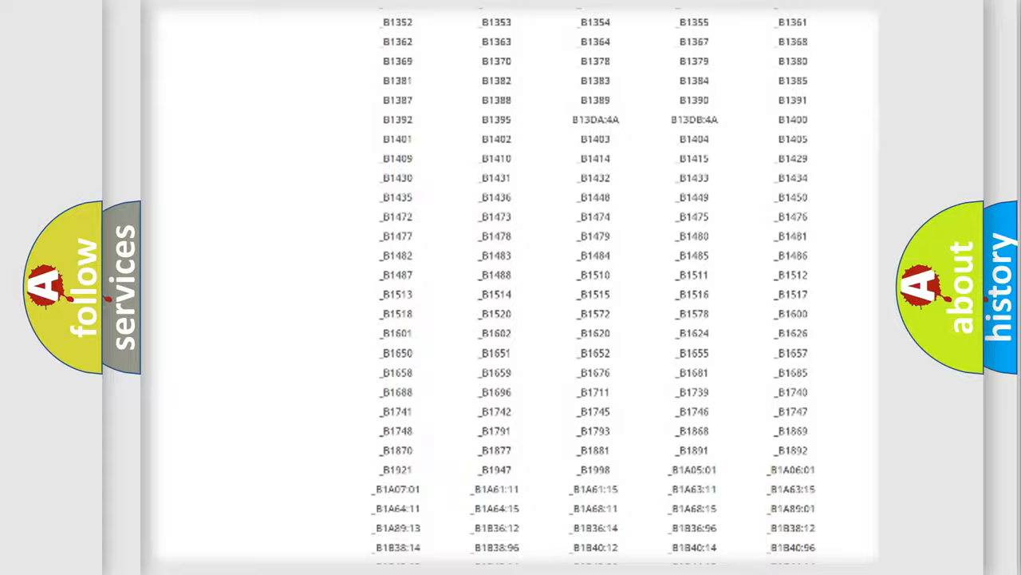